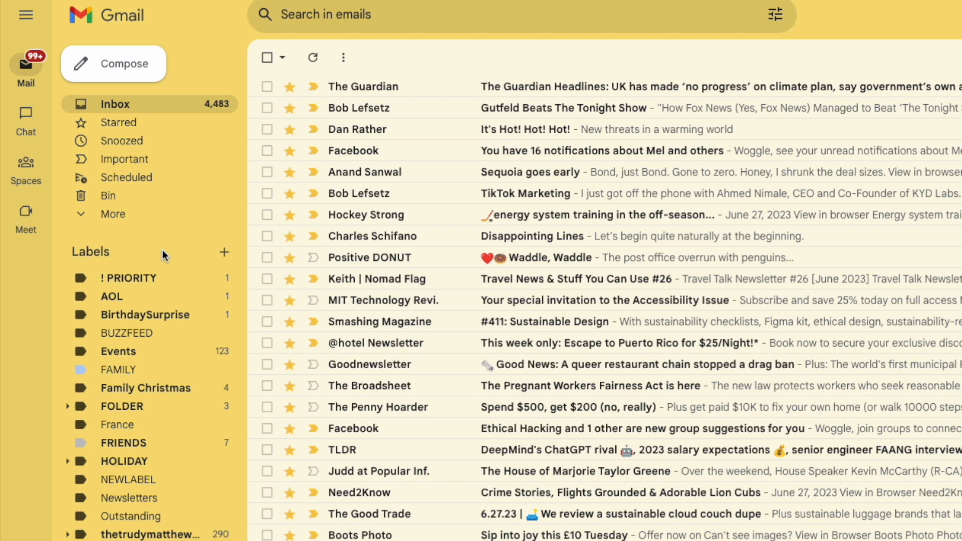
{"action": "mouse_move", "coordinate": [192, 267]}
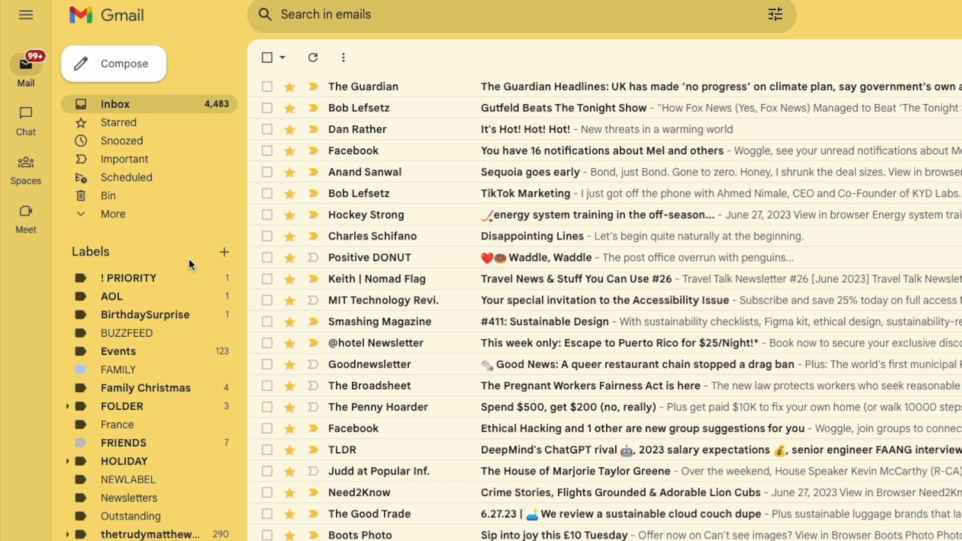
{"action": "mouse_move", "coordinate": [197, 264]}
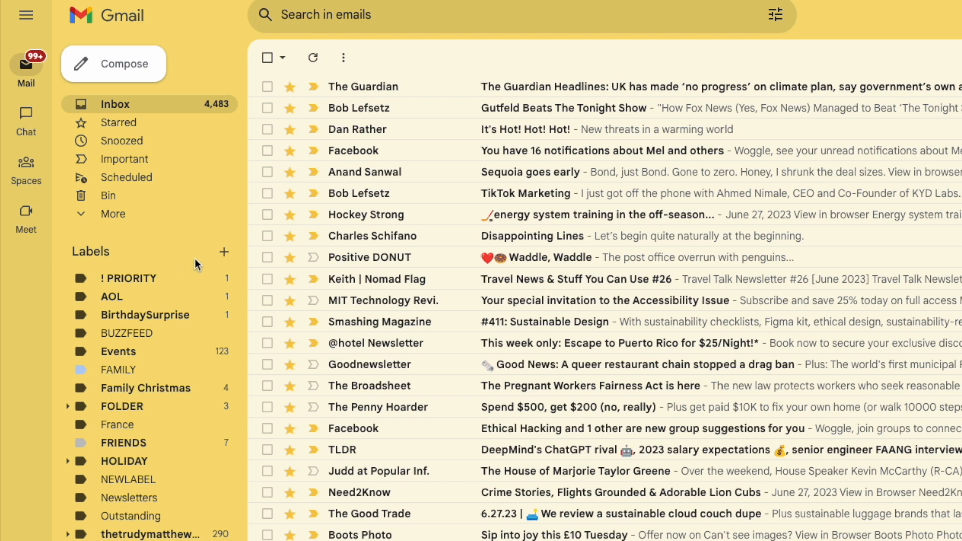
{"action": "mouse_move", "coordinate": [224, 253]}
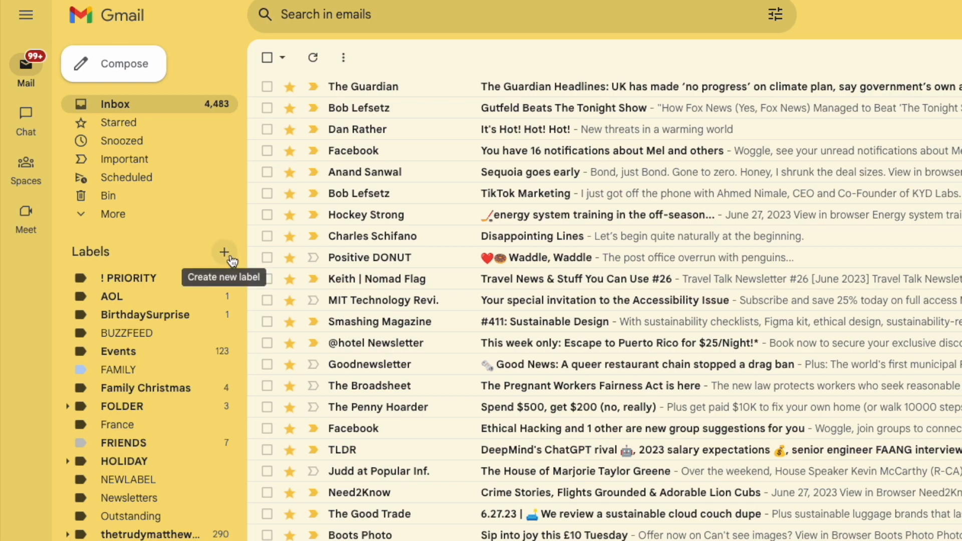
Create a new Gmail label named 'A NEW FOLDER' from the sidebar Labels list
{"action": "left_click", "coordinate": [224, 252]}
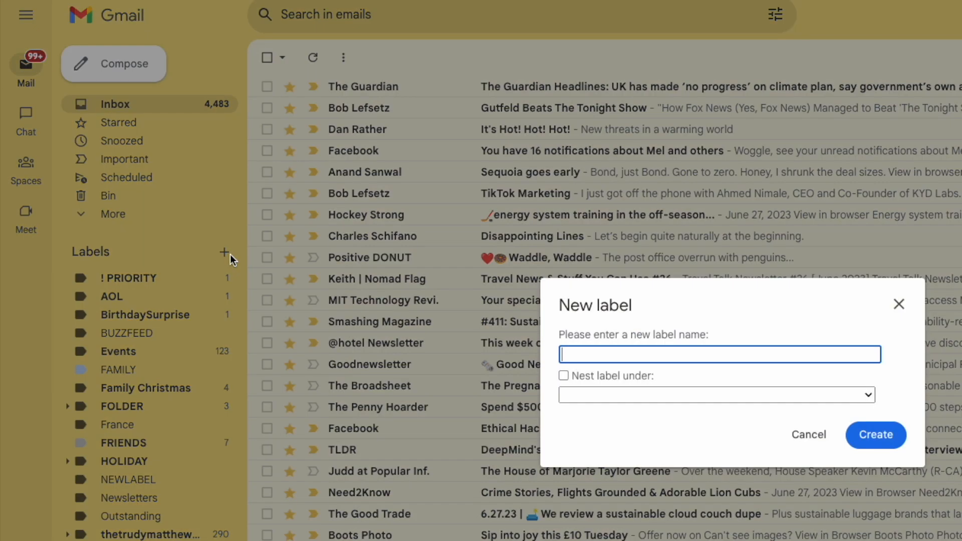
{"action": "mouse_move", "coordinate": [552, 275]}
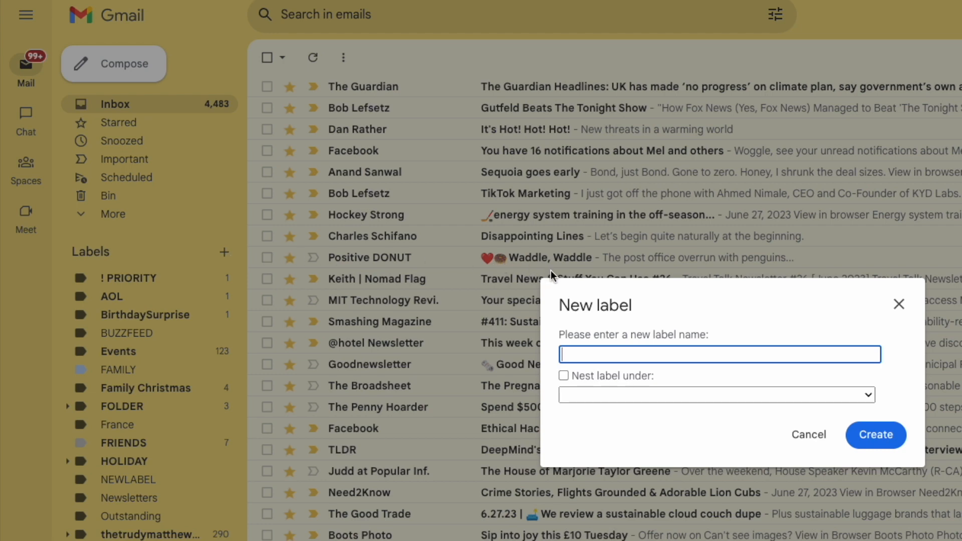
{"action": "mouse_move", "coordinate": [754, 425]}
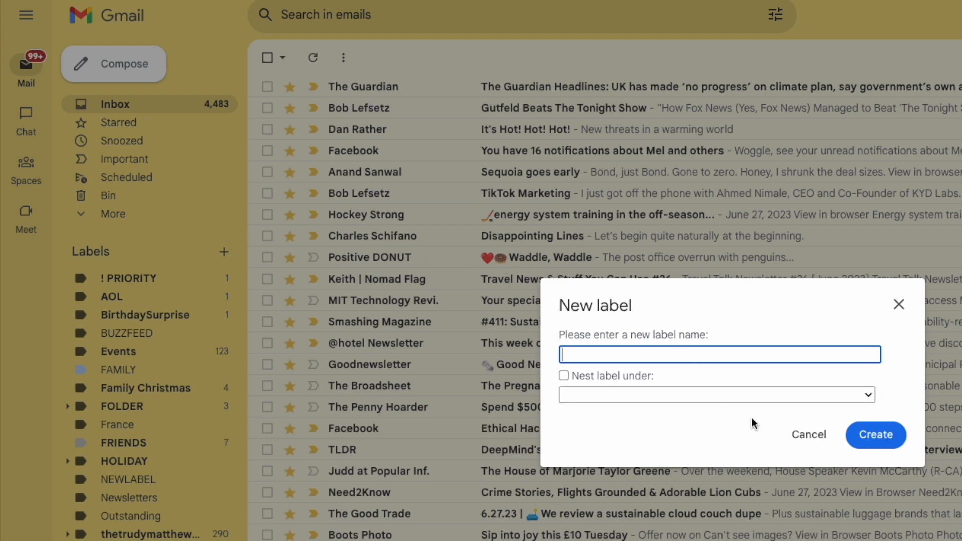
{"action": "type", "text": "A NEW FOLDER"}
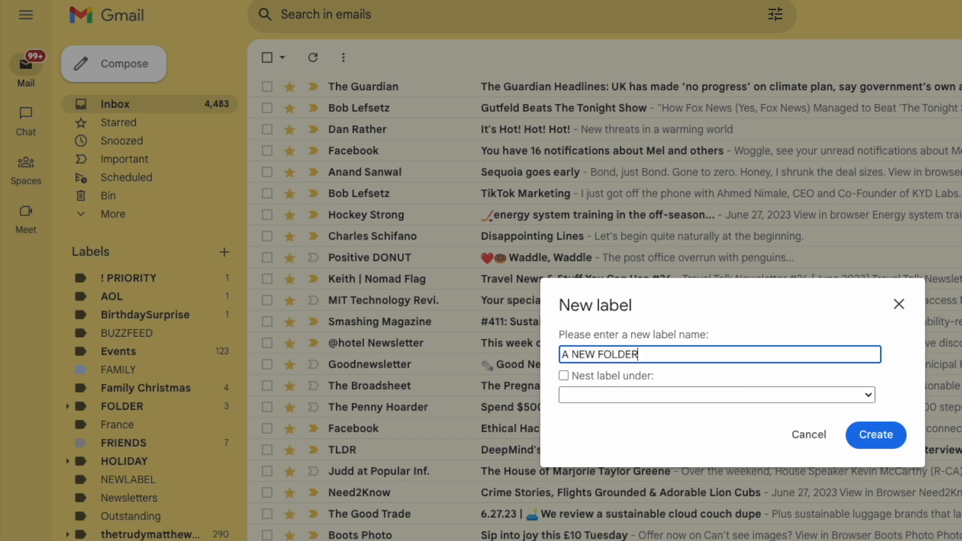
{"action": "mouse_move", "coordinate": [766, 442]}
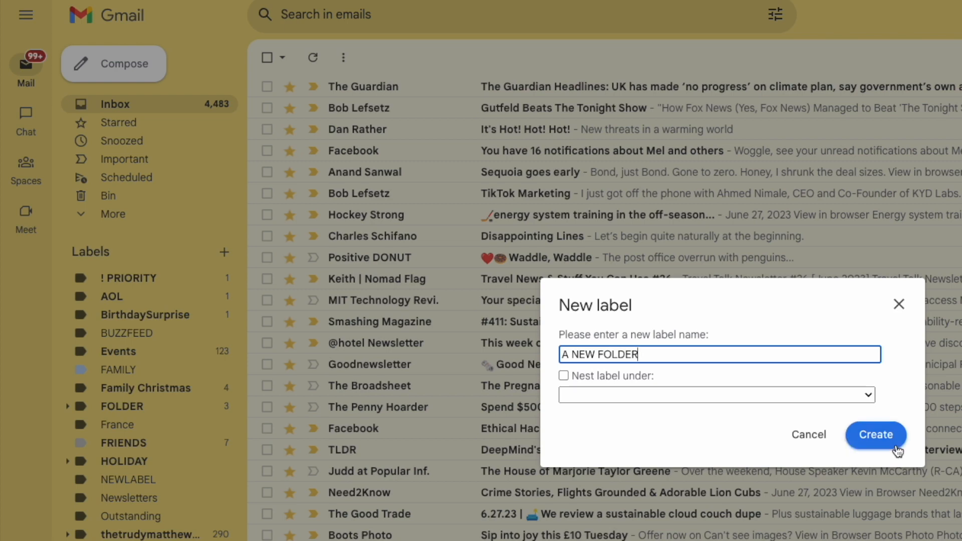
{"action": "left_click", "coordinate": [876, 435]}
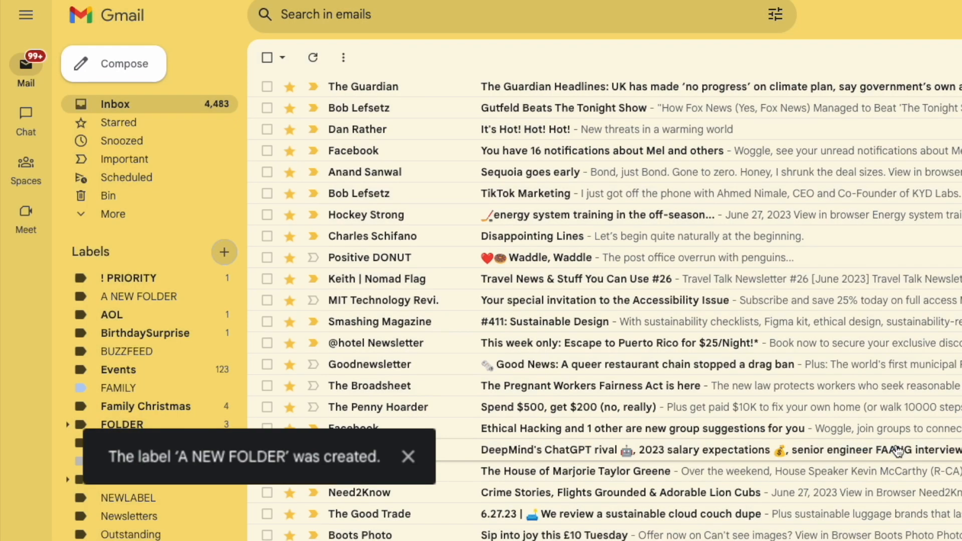